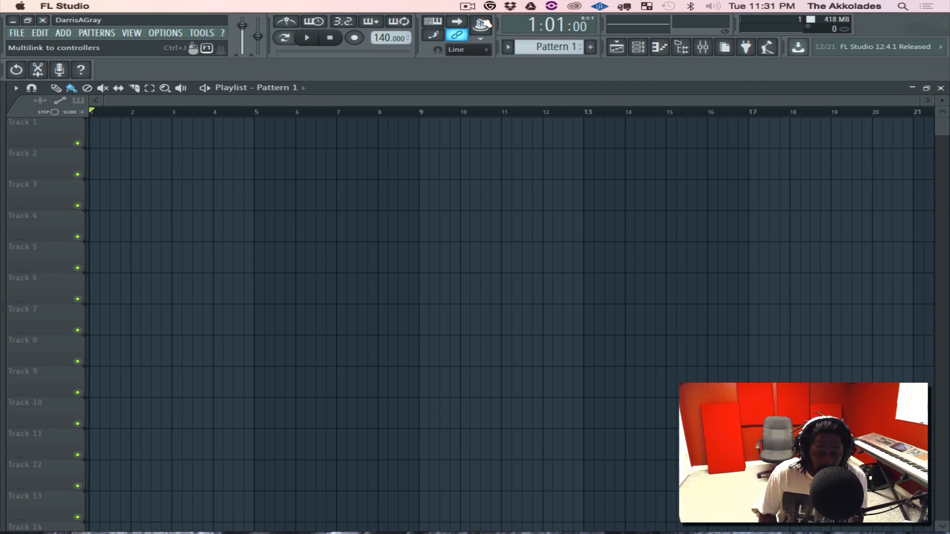
mouse_move(488, 21)
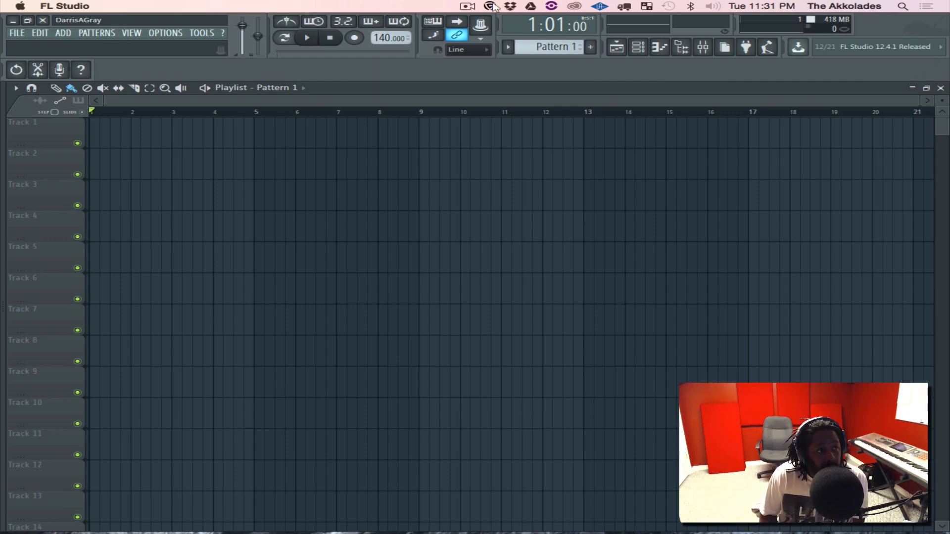
- Review the Slate plugin manager's installed plugin list, then close the panel
click(488, 7)
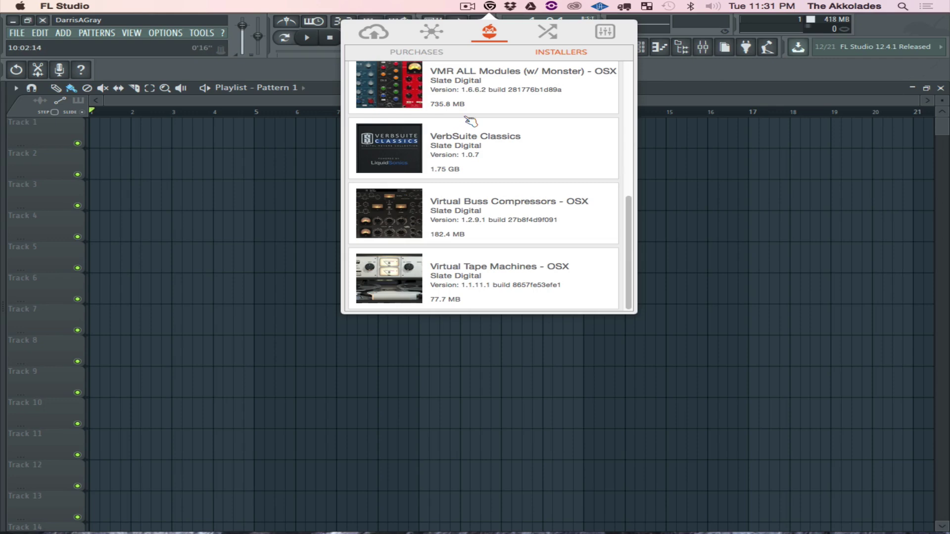
scroll(up, 3)
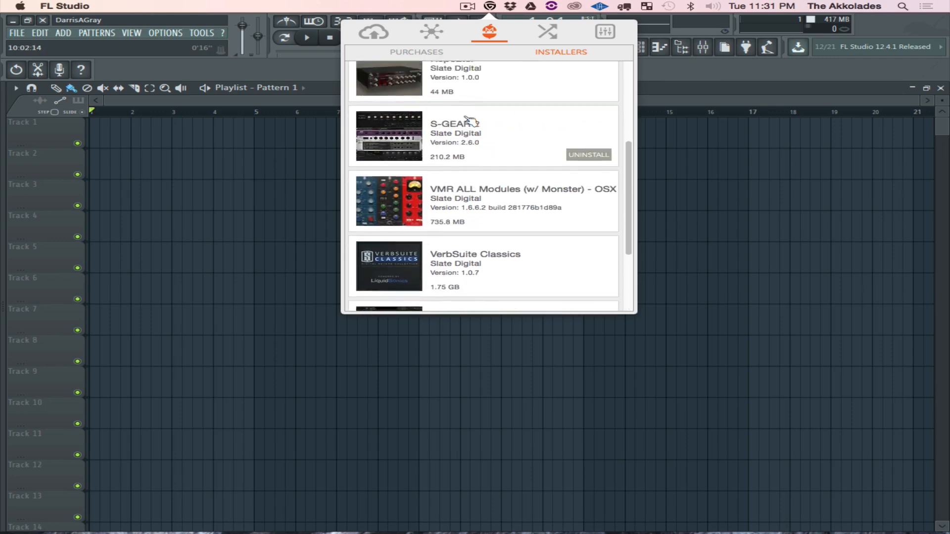
scroll(down, 3)
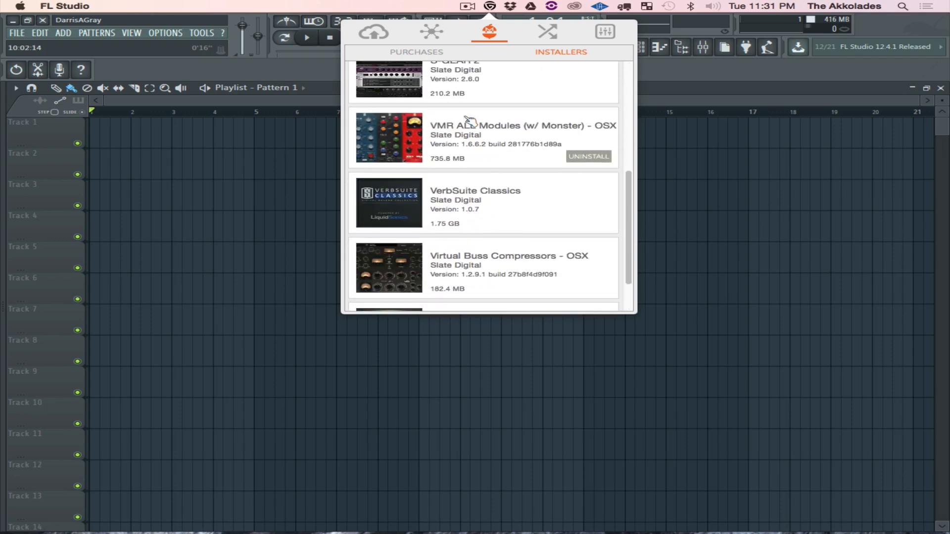
scroll(up, 3)
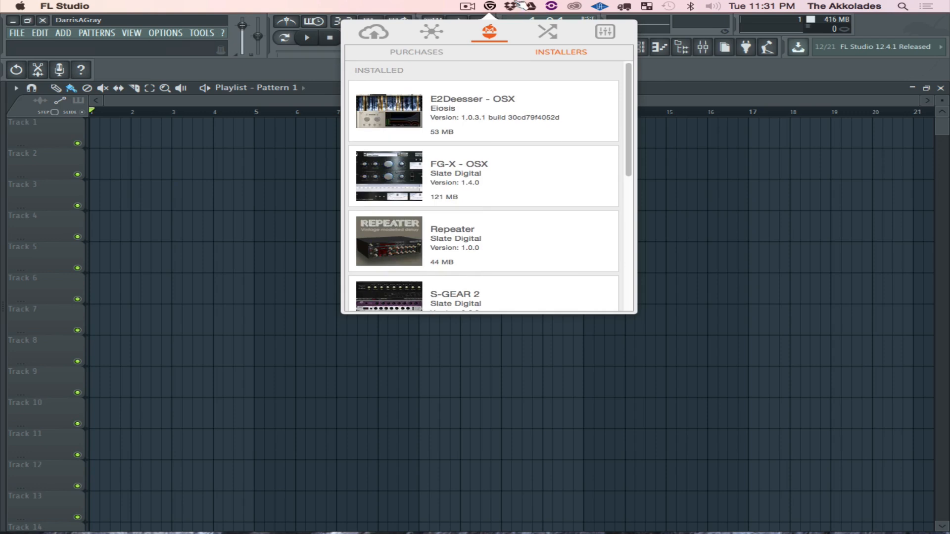
click(489, 6)
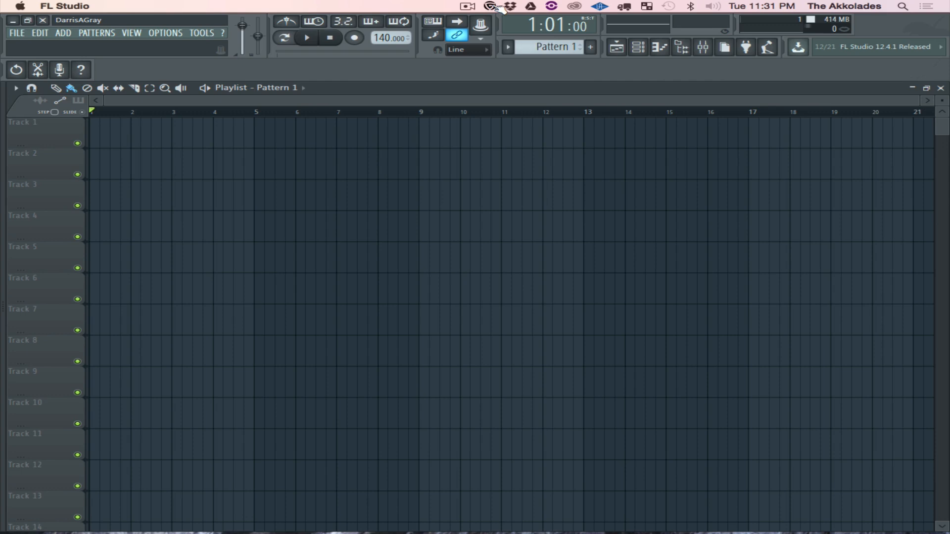
mouse_move(334, 84)
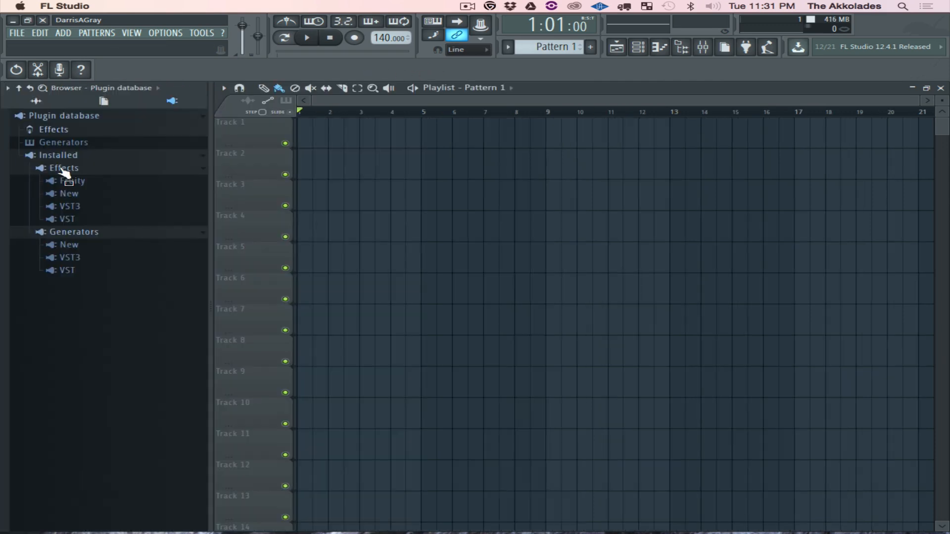
- Show the Browser in Plugin database view with Installed Effects and Generators expanded
click(35, 101)
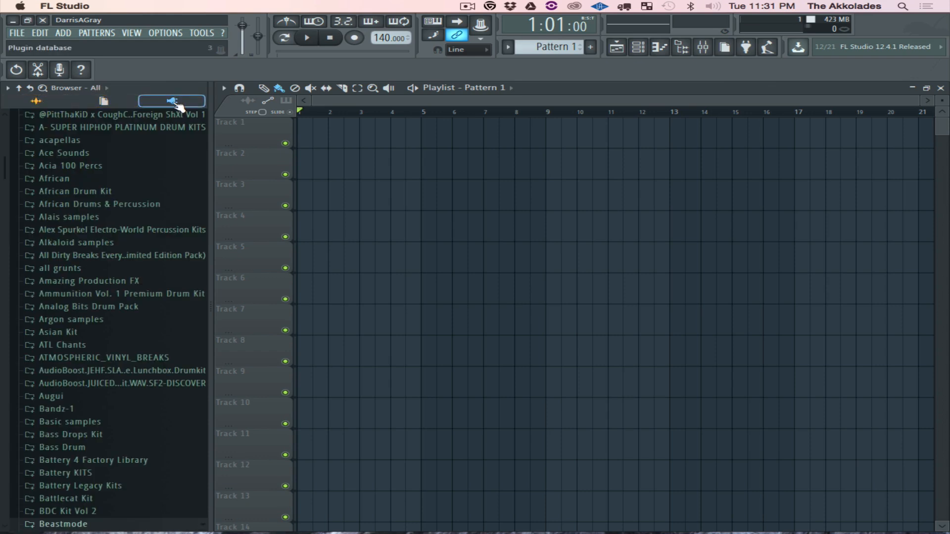
click(171, 100)
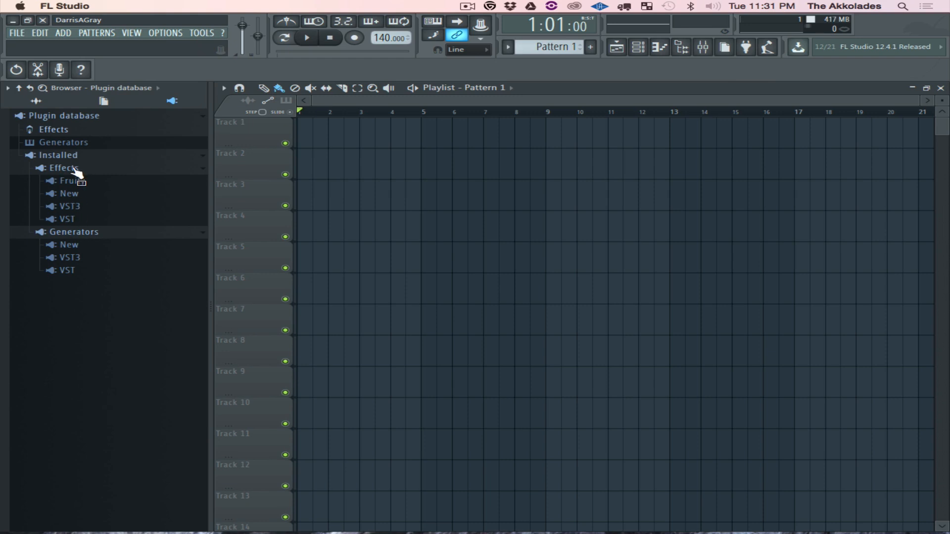
mouse_move(72, 193)
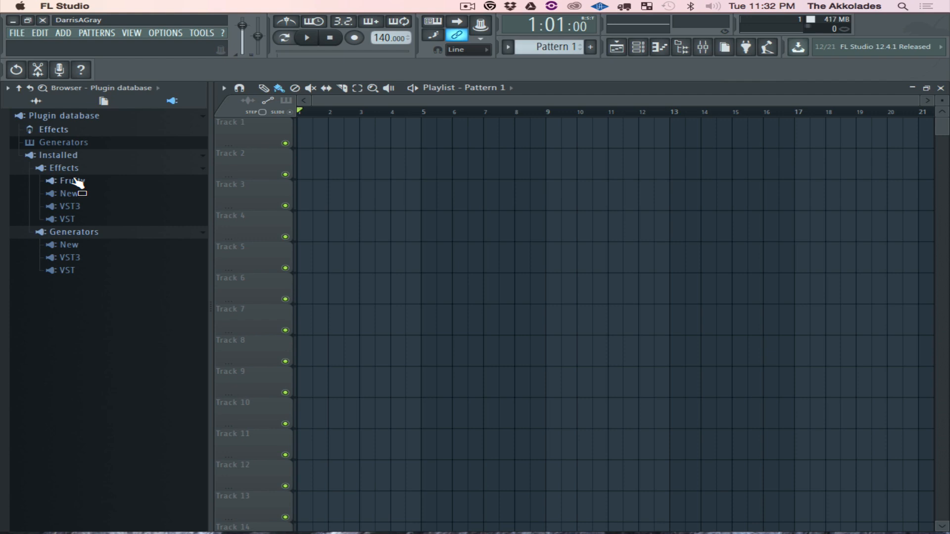
mouse_move(82, 243)
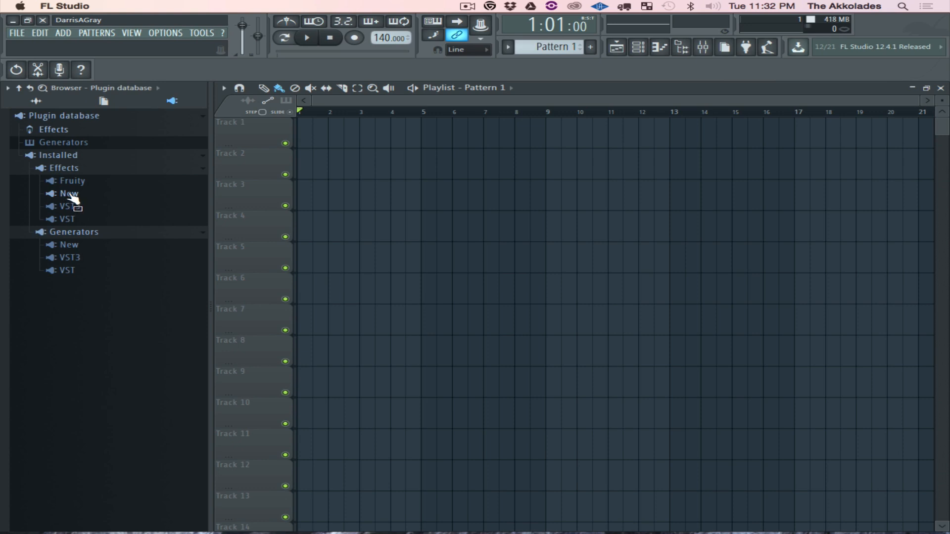
- Expand the New effects folder and scroll its list down to Virtual Mix Rack, then hide the browser
click(68, 193)
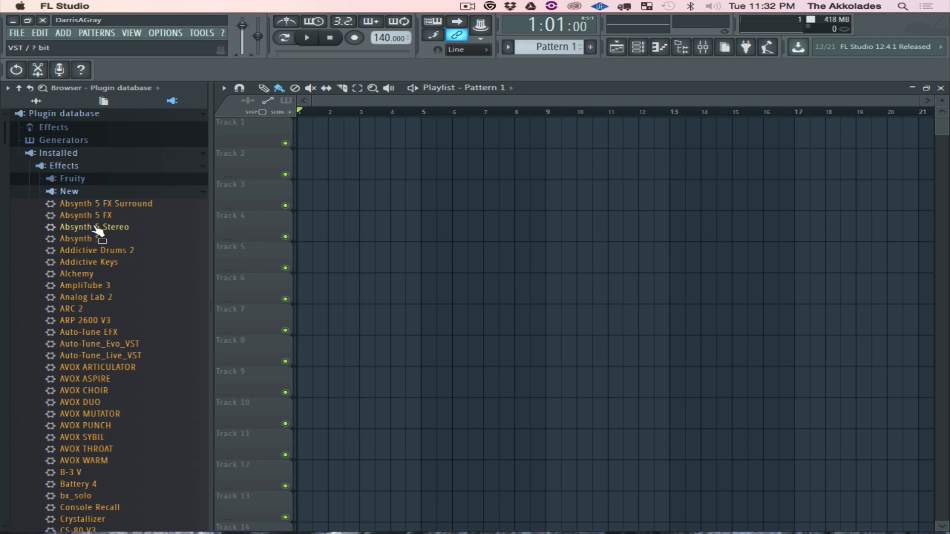
scroll(down, 3)
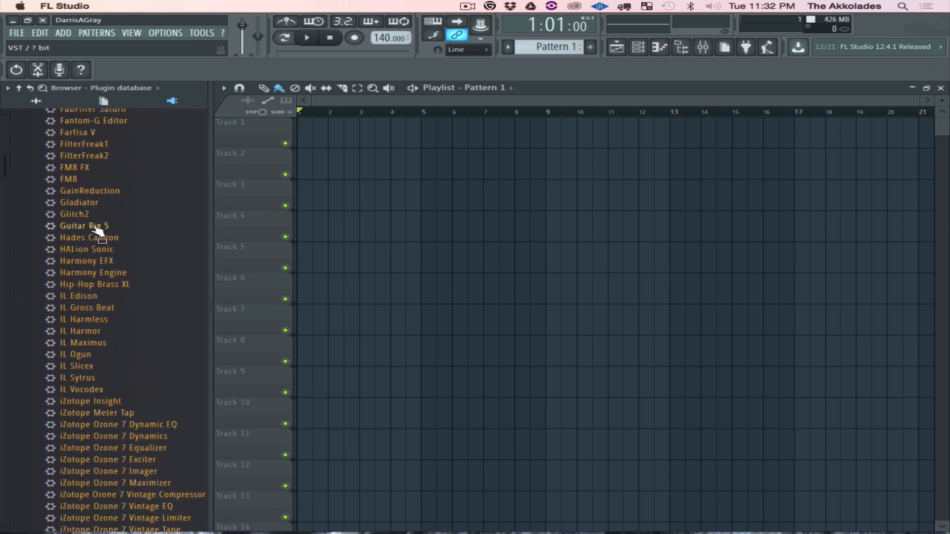
scroll(up, 3)
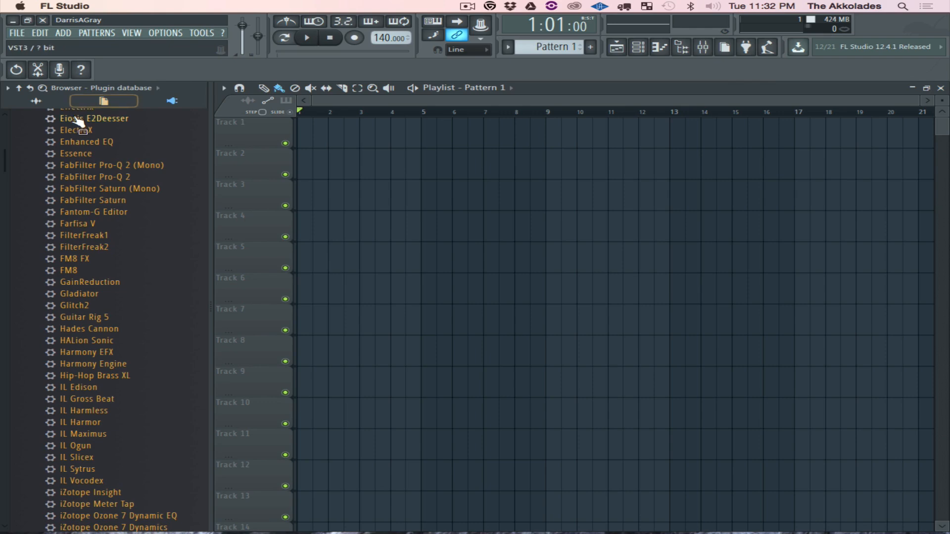
mouse_move(102, 170)
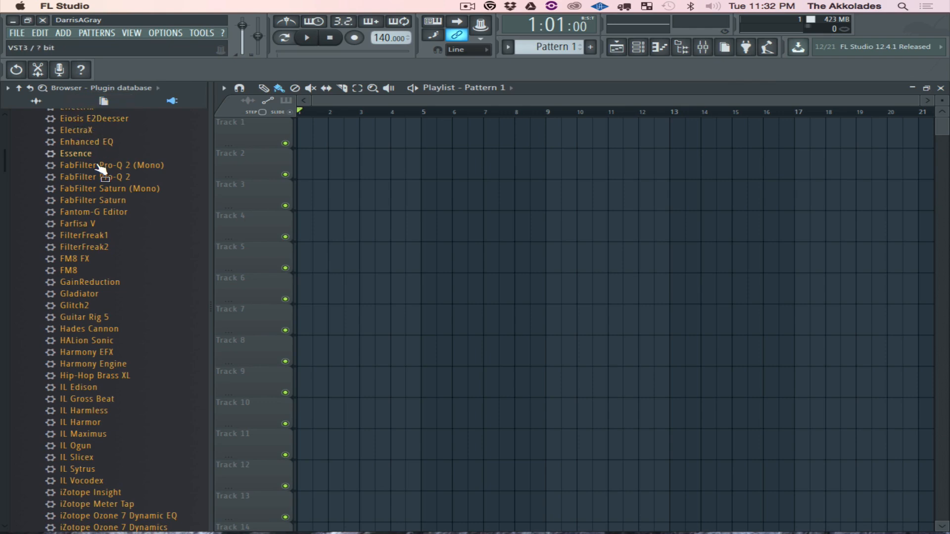
scroll(down, 3)
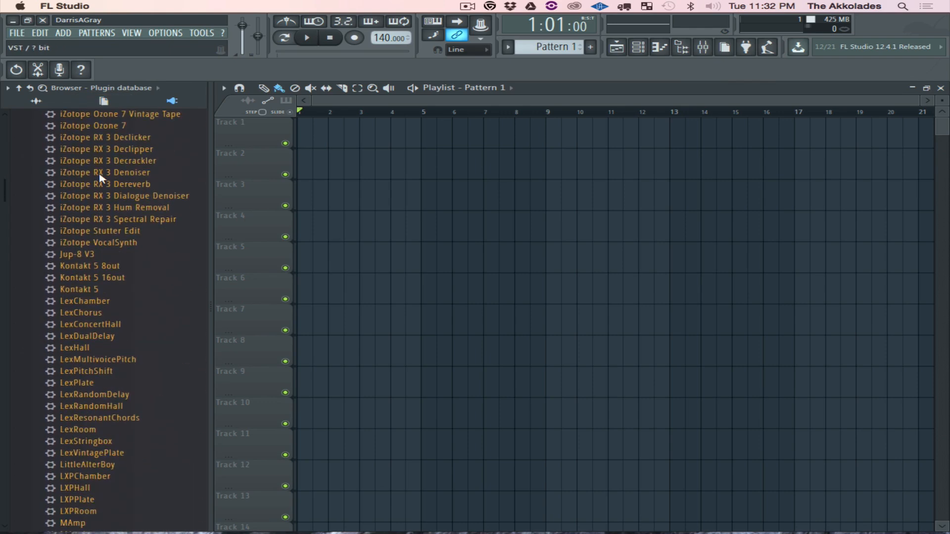
scroll(down, 3)
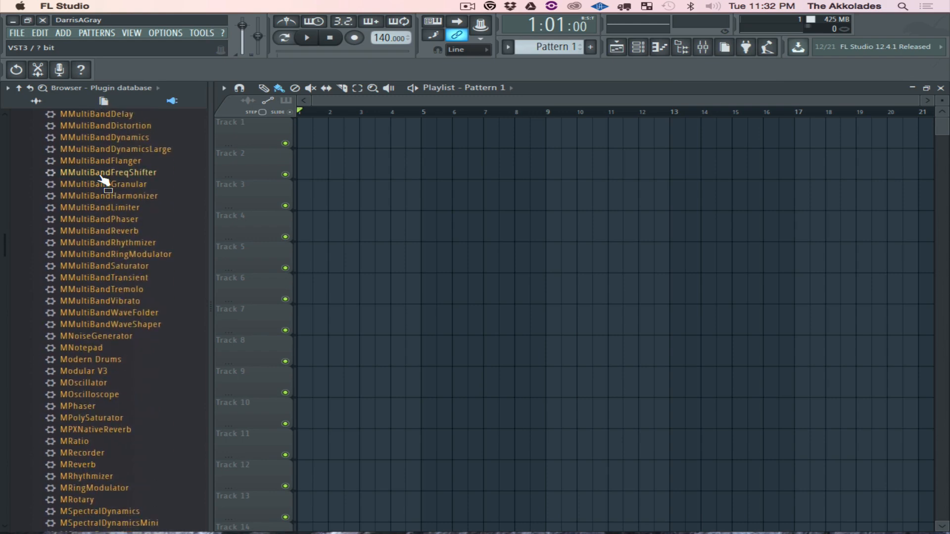
scroll(down, 3)
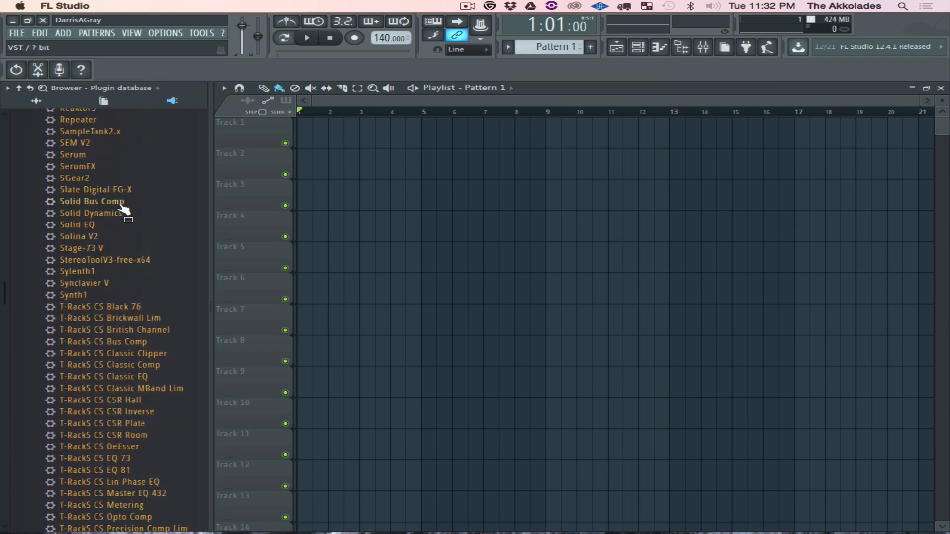
scroll(down, 3)
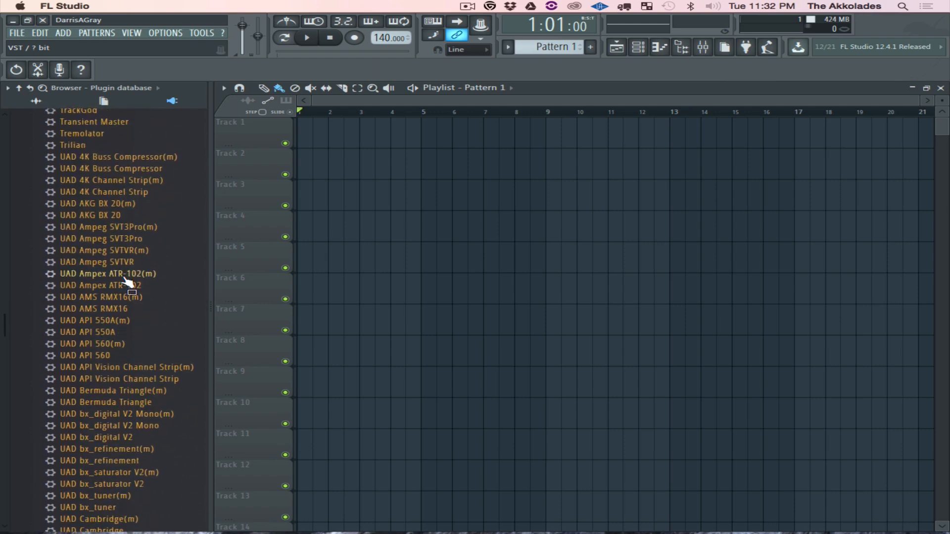
scroll(down, 3)
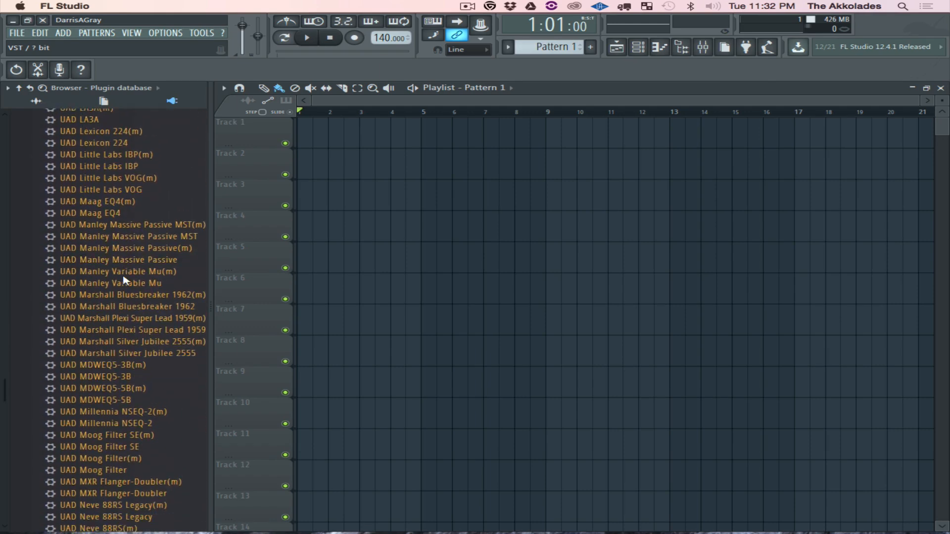
scroll(down, 3)
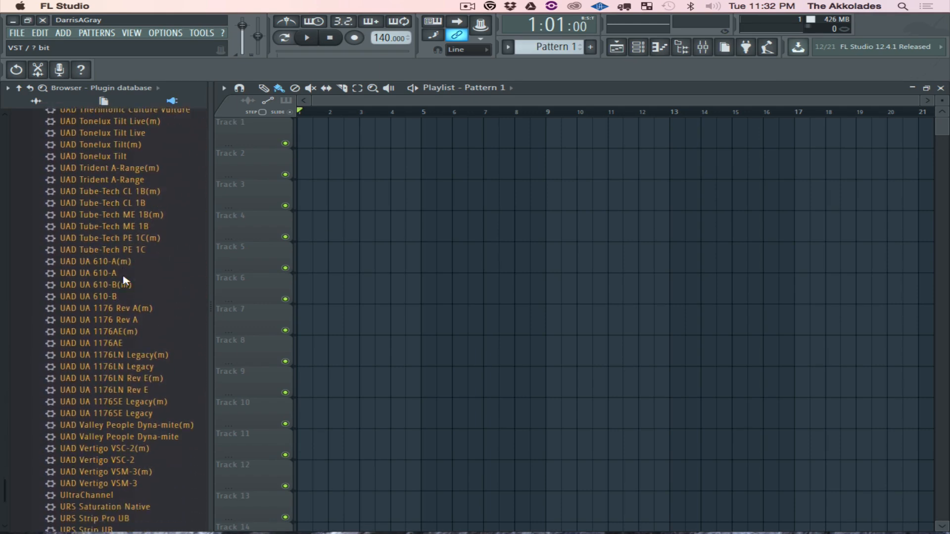
scroll(down, 3)
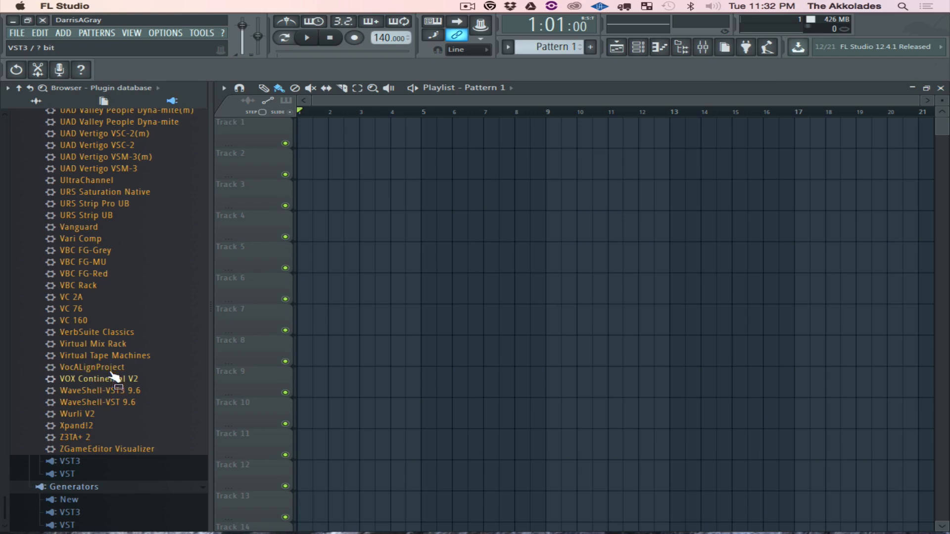
click(703, 46)
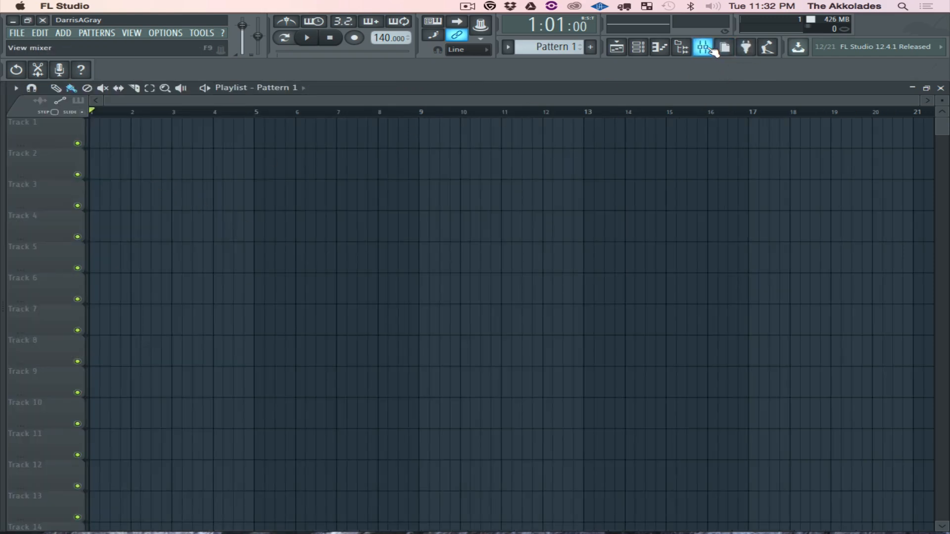
- Show the mixer and the plugin menu for the Master track's first effect slot
click(703, 47)
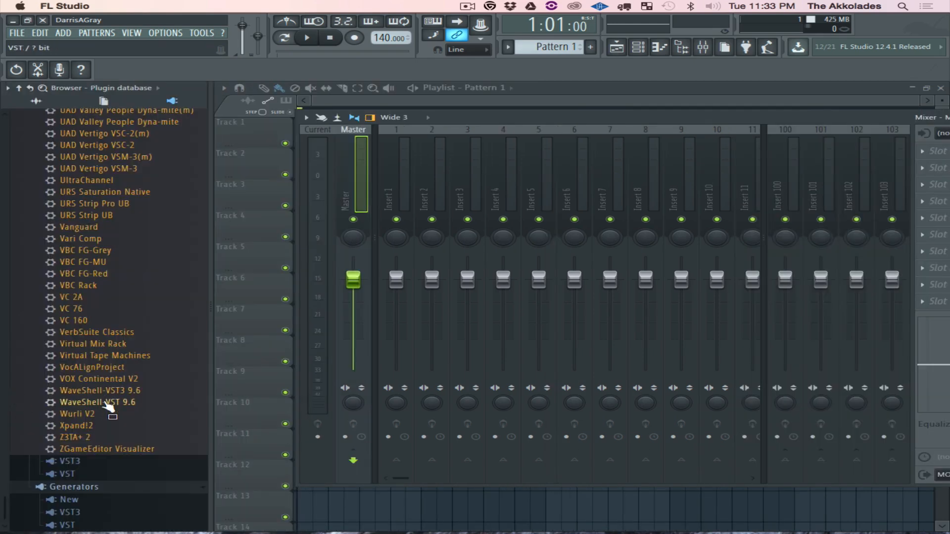
click(703, 47)
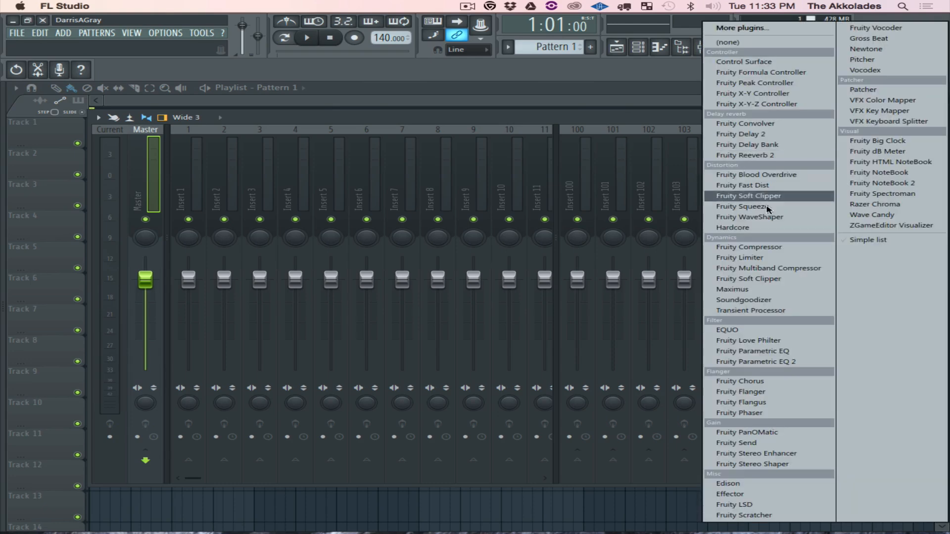
mouse_move(761, 72)
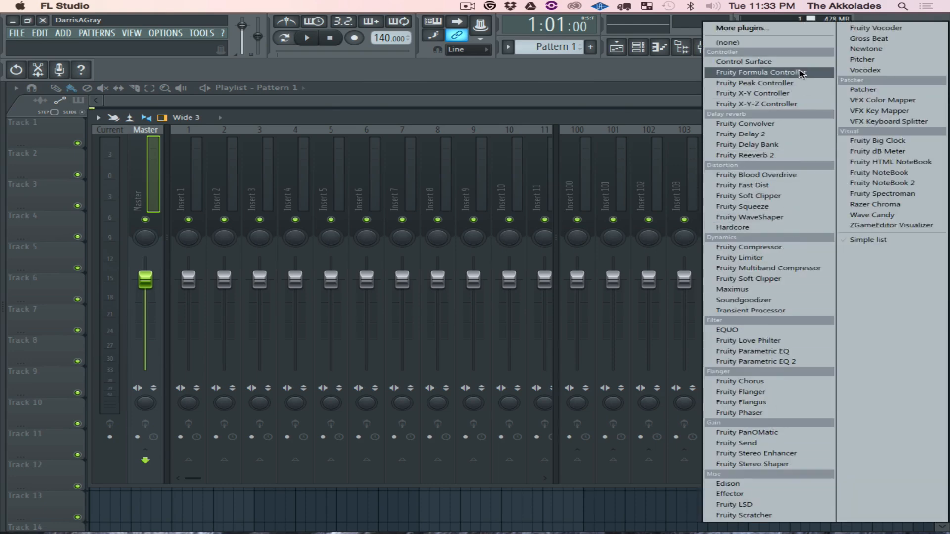
mouse_move(624, 120)
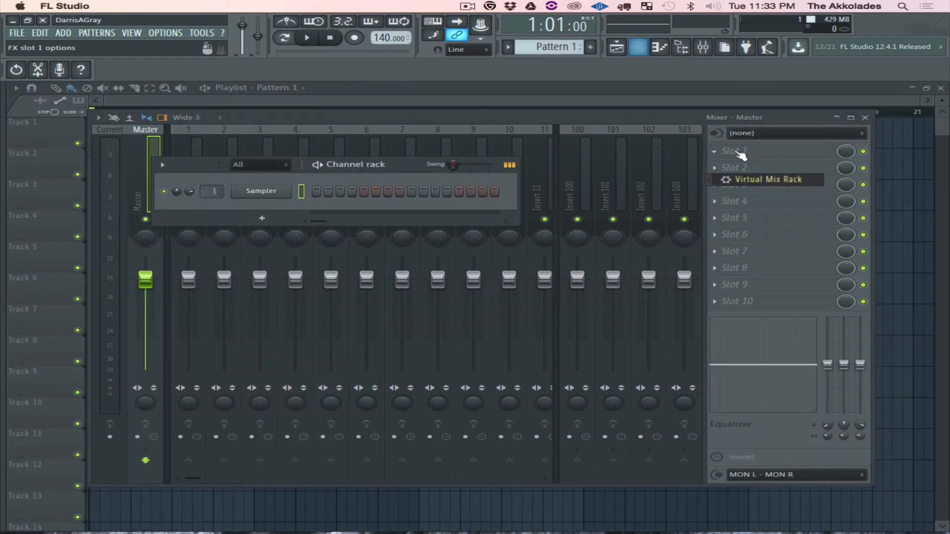
- Load Virtual Mix Rack into Master slot 1, close its window, and bring up the slot's options menu
click(768, 179)
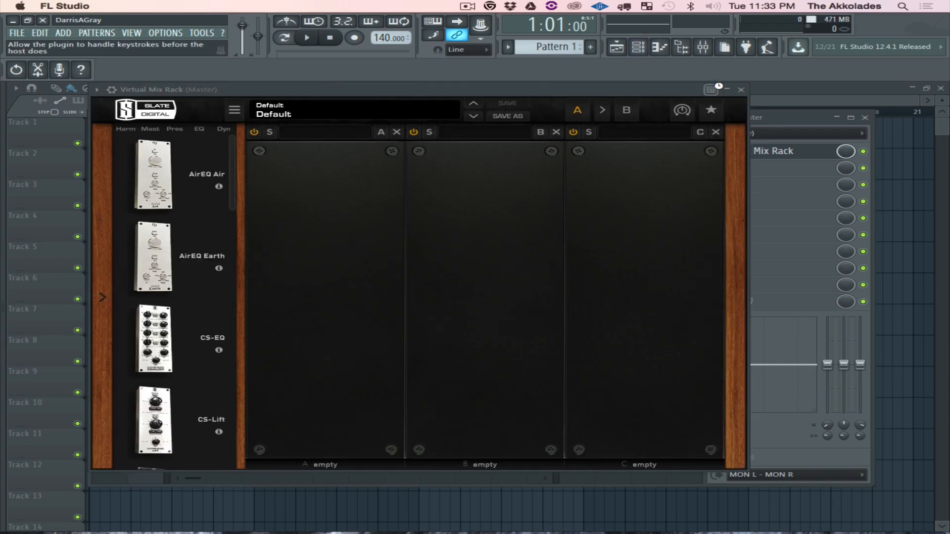
click(740, 89)
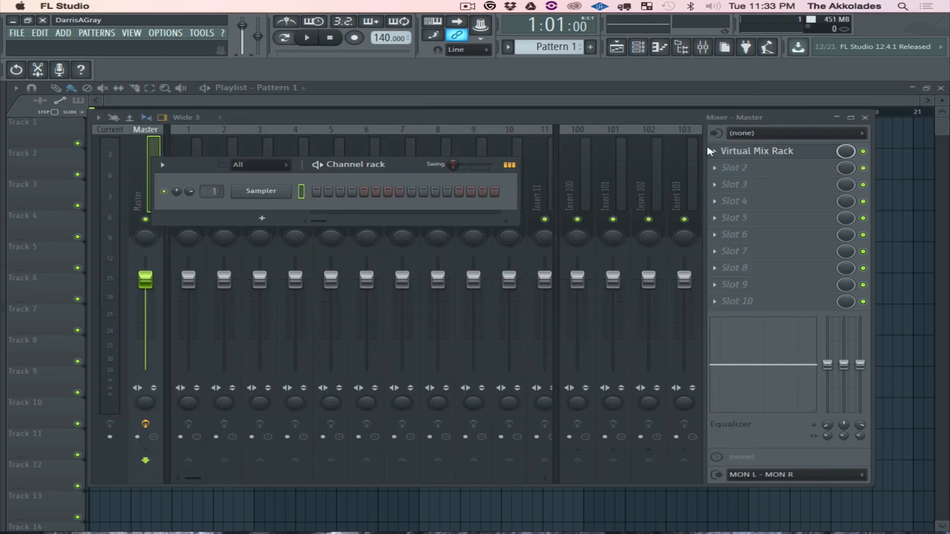
right_click(757, 150)
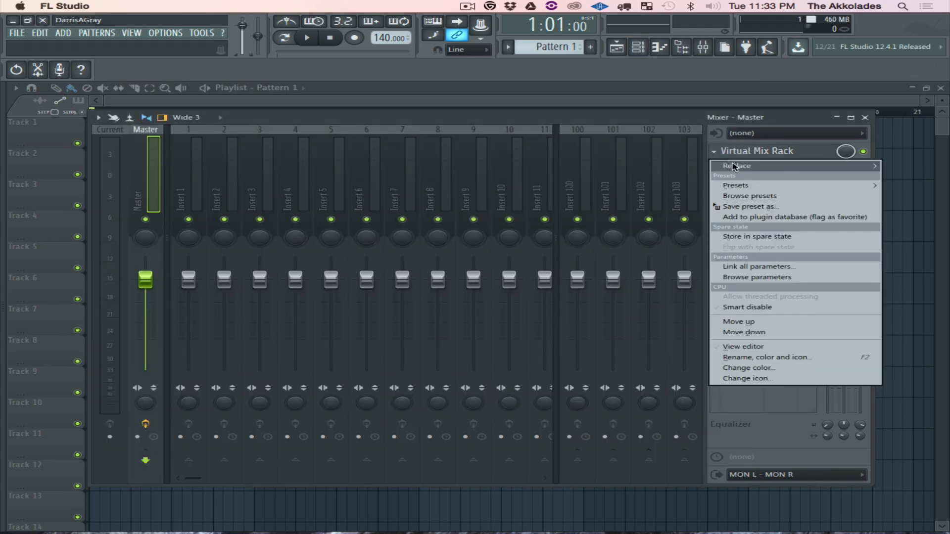
click(735, 165)
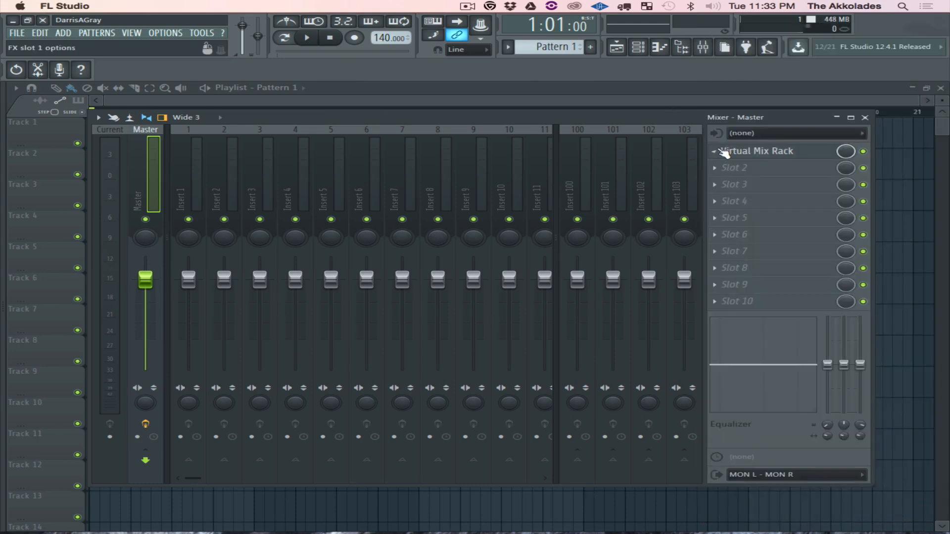
right_click(757, 150)
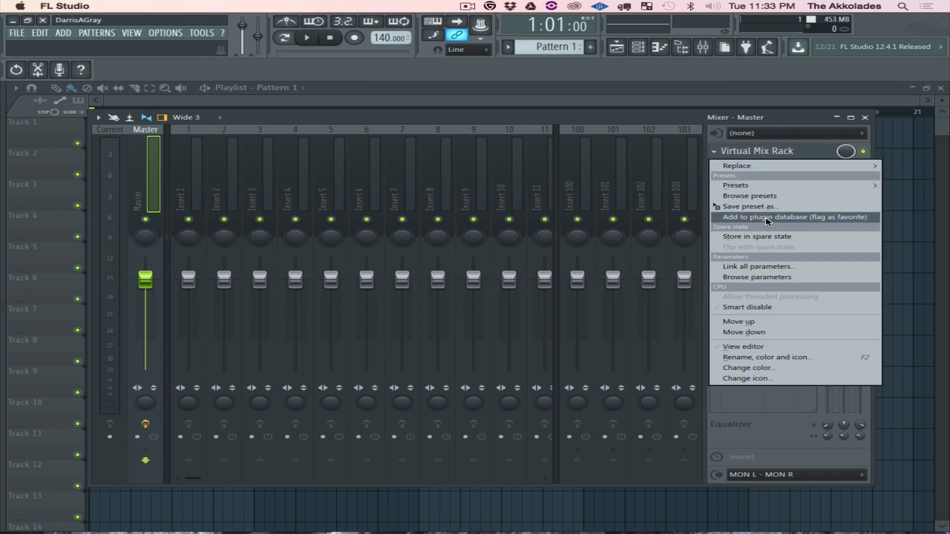
- Choose 'Add to plugin database (flag as favorite)', triggering the select-a-subcategory warning
click(795, 217)
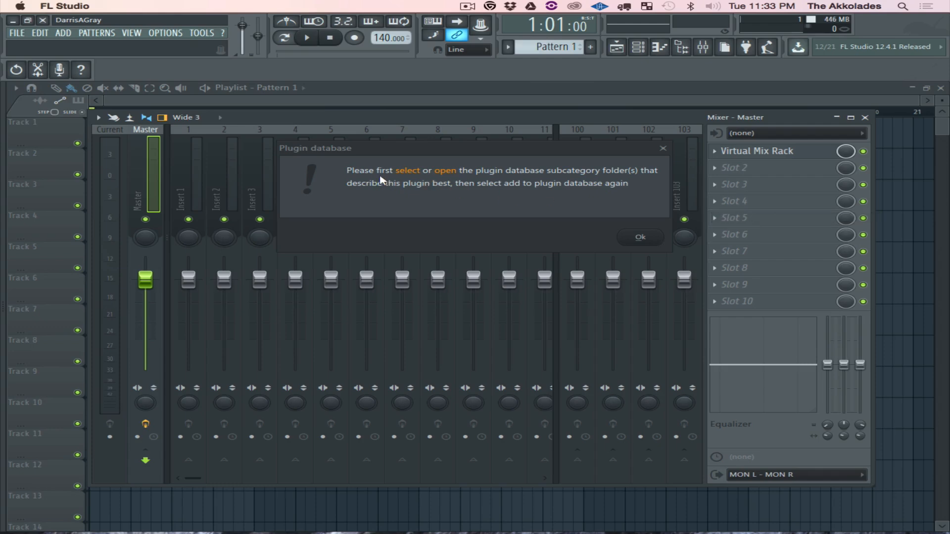
mouse_move(519, 183)
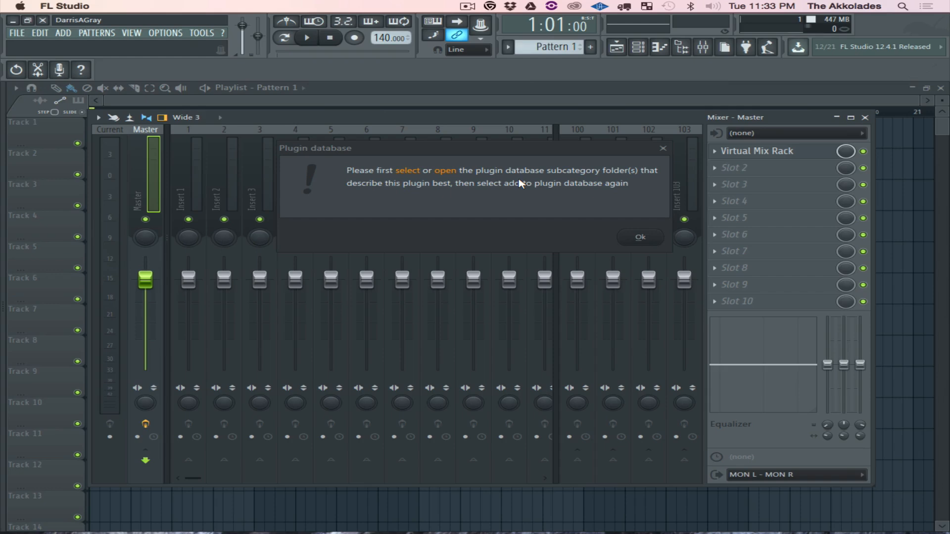
mouse_move(471, 193)
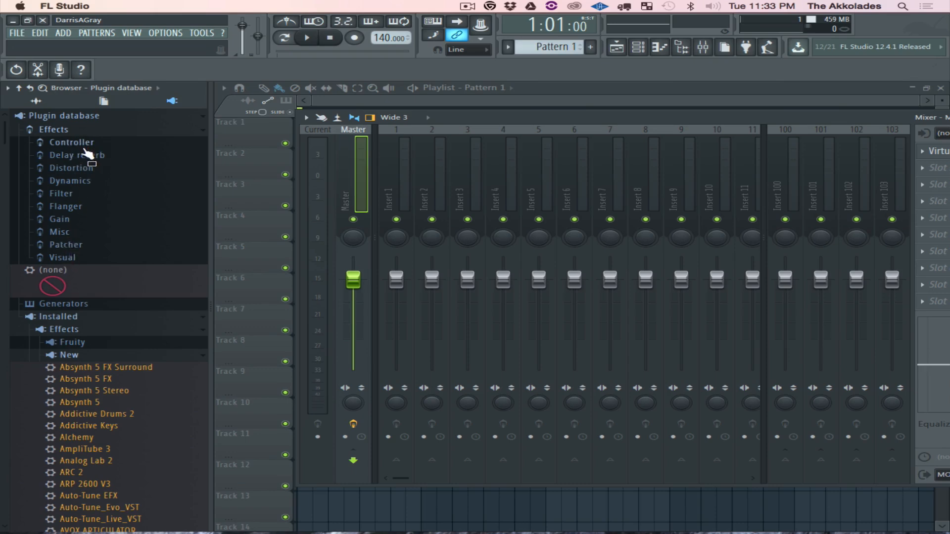
mouse_move(188, 231)
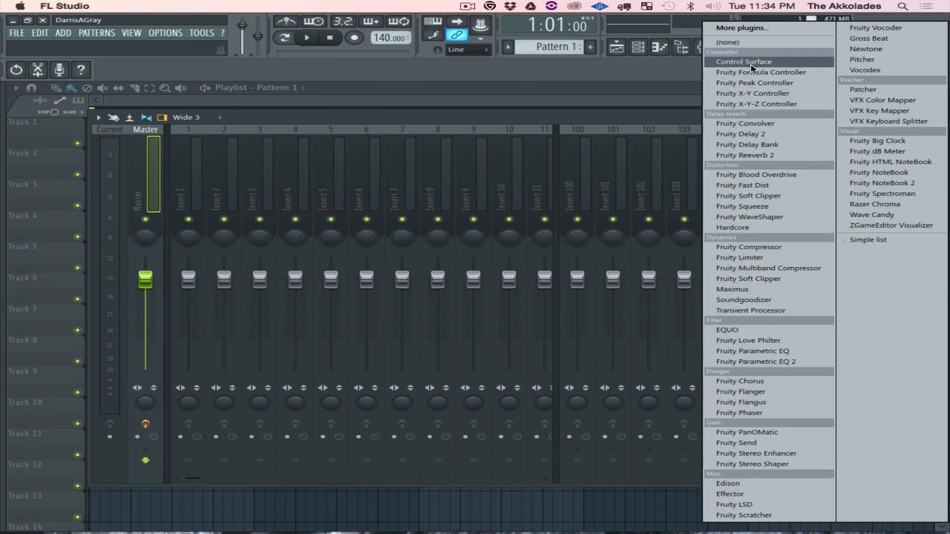
mouse_move(737, 123)
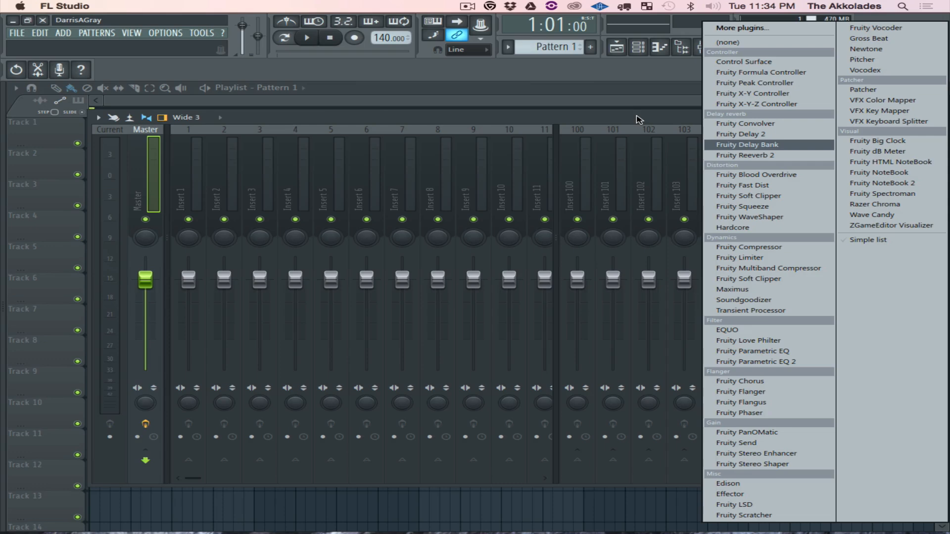
mouse_move(770, 403)
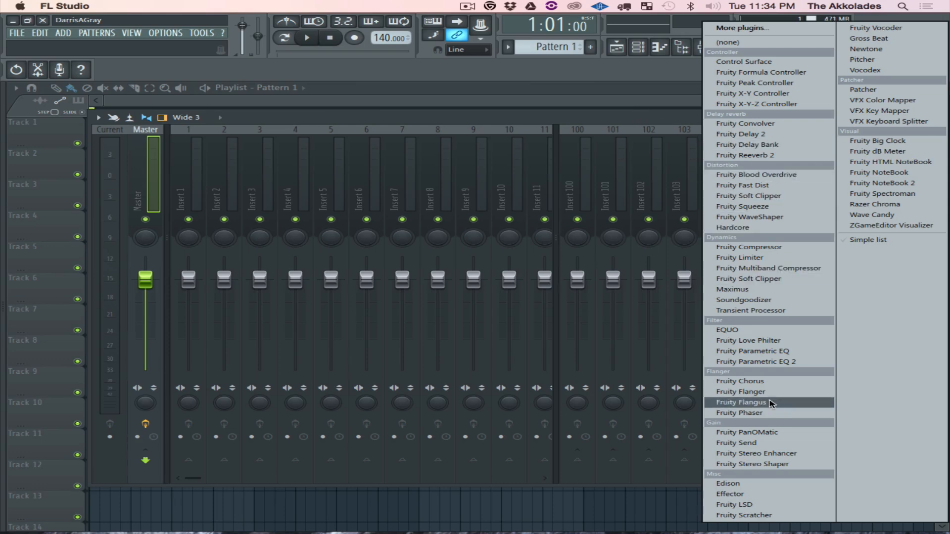
mouse_move(768, 494)
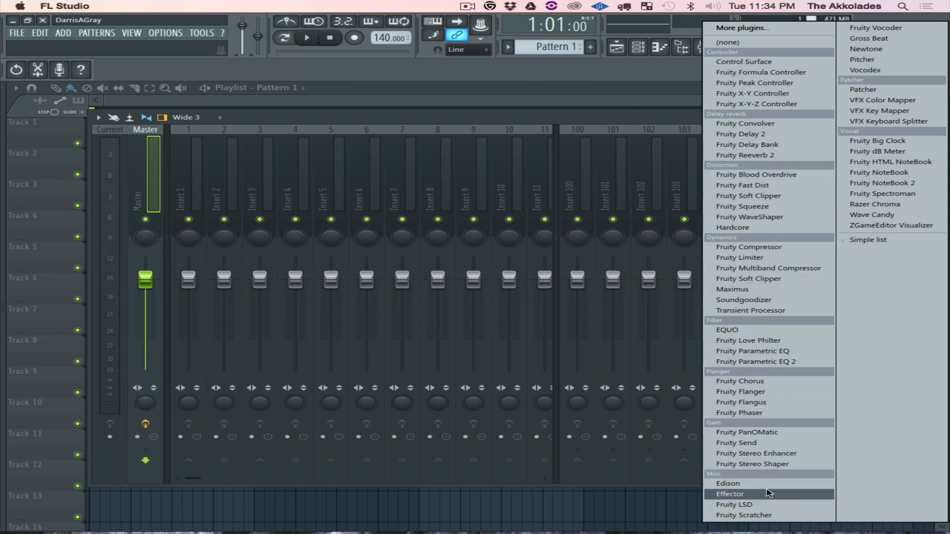
mouse_move(722, 114)
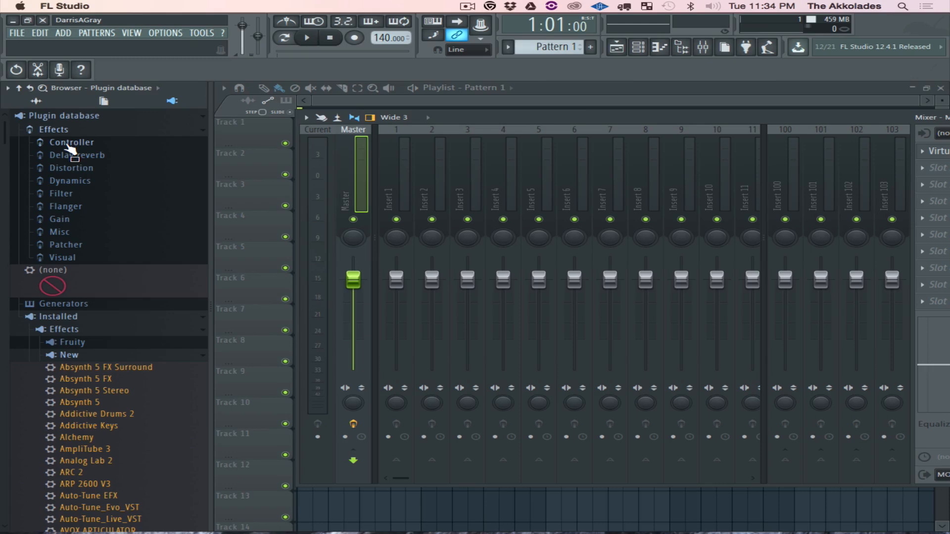
- Reveal the Controller category's folder on disk and go up to the Effects database folder
right_click(71, 143)
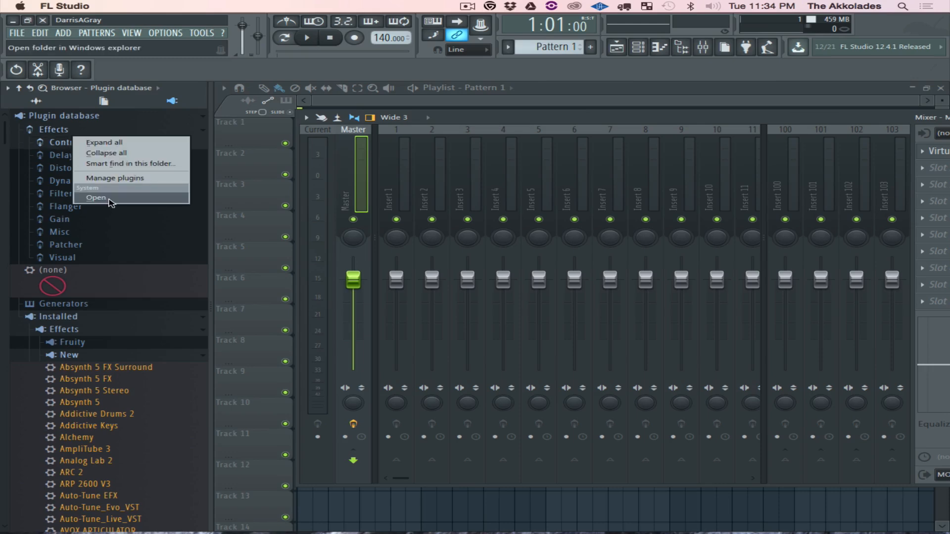
click(95, 198)
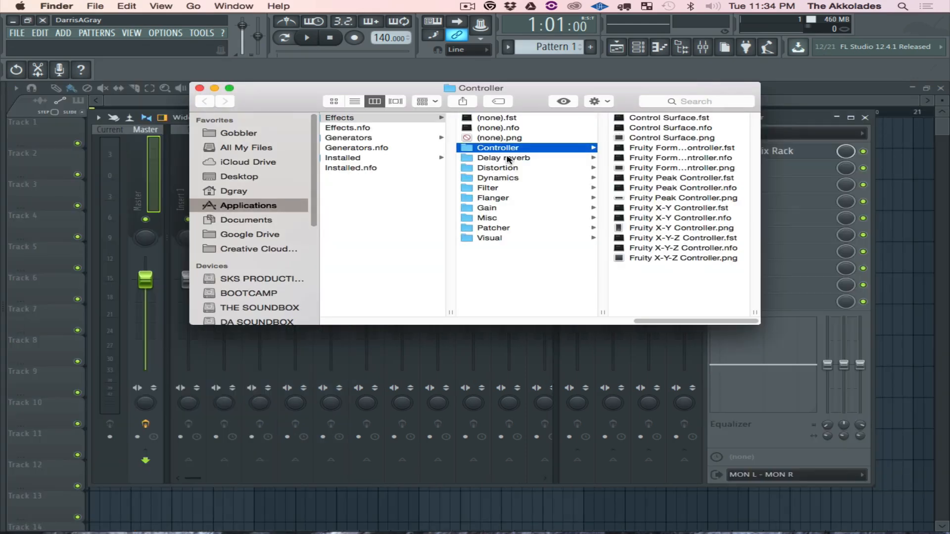
click(356, 118)
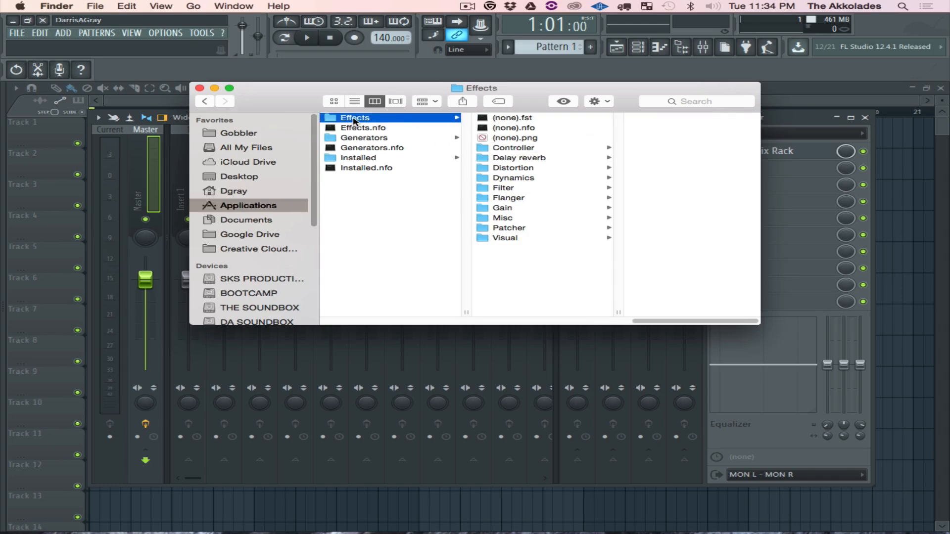
mouse_move(609, 103)
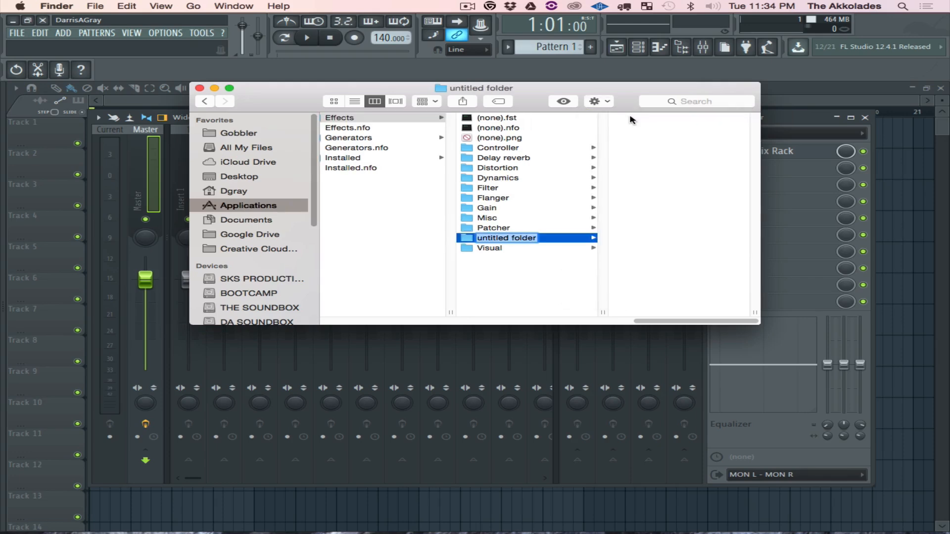
- Create a new subcategory folder in Effects named 'My Personal'
text(My)
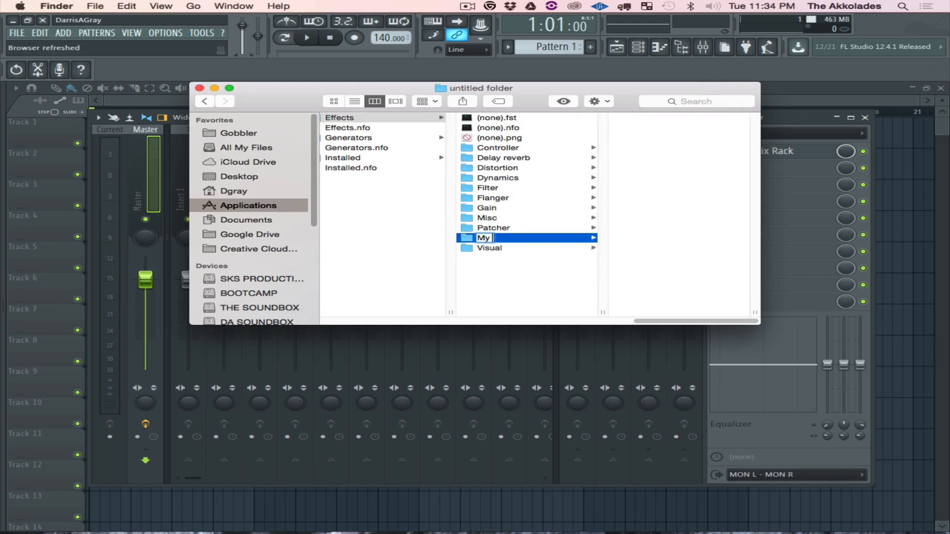
text(Personal)
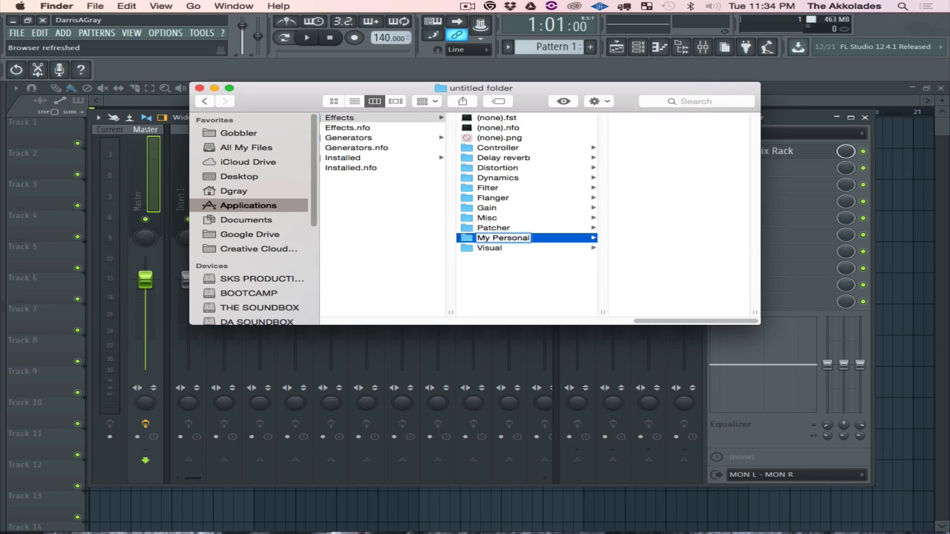
click(340, 117)
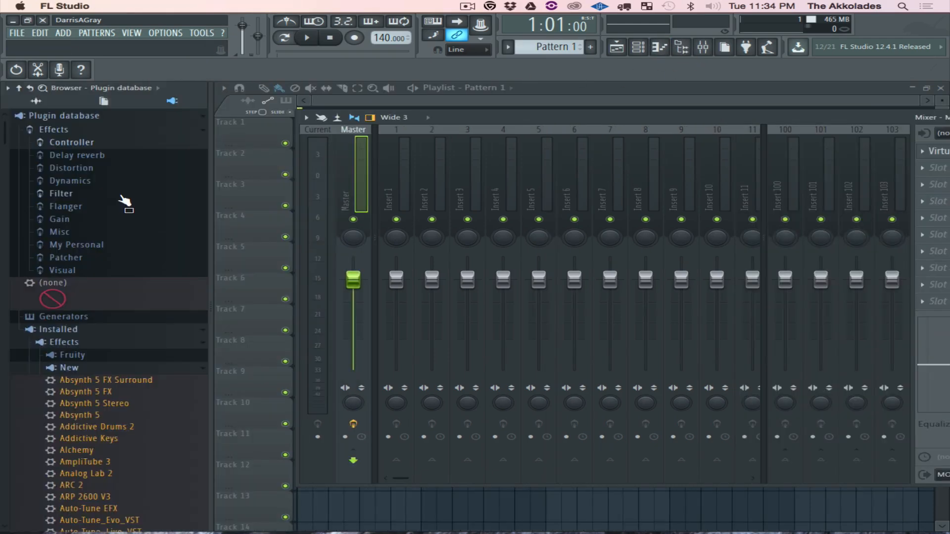
mouse_move(82, 251)
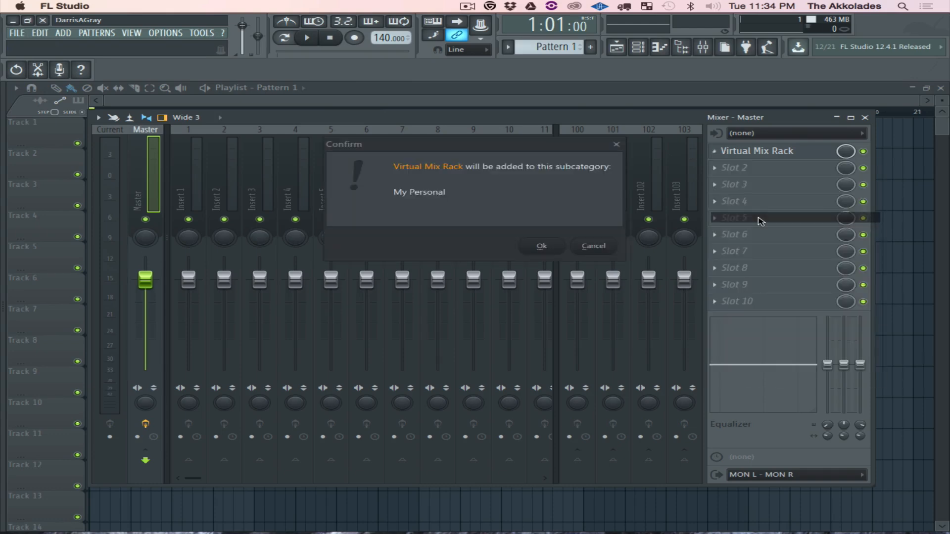
mouse_move(457, 213)
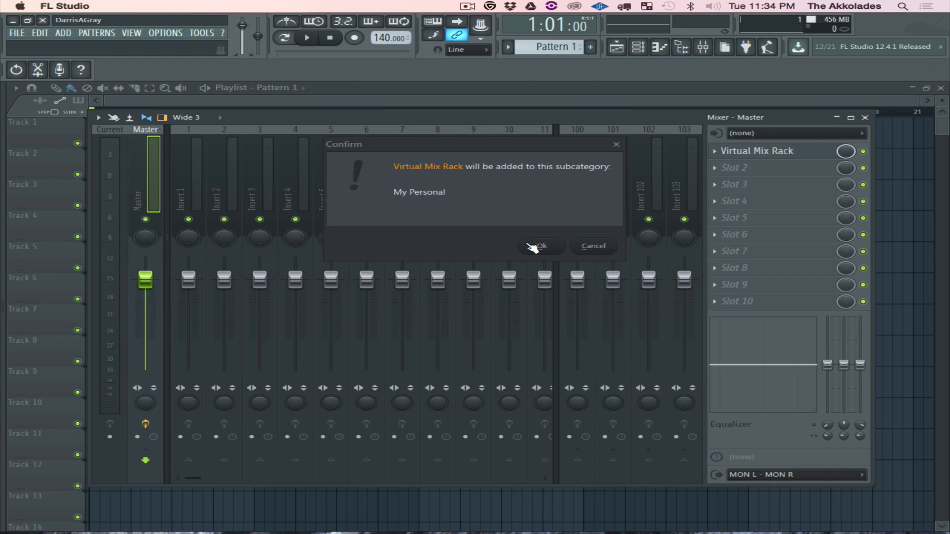
- Confirm adding Virtual Mix Rack to the My Personal subcategory
click(538, 247)
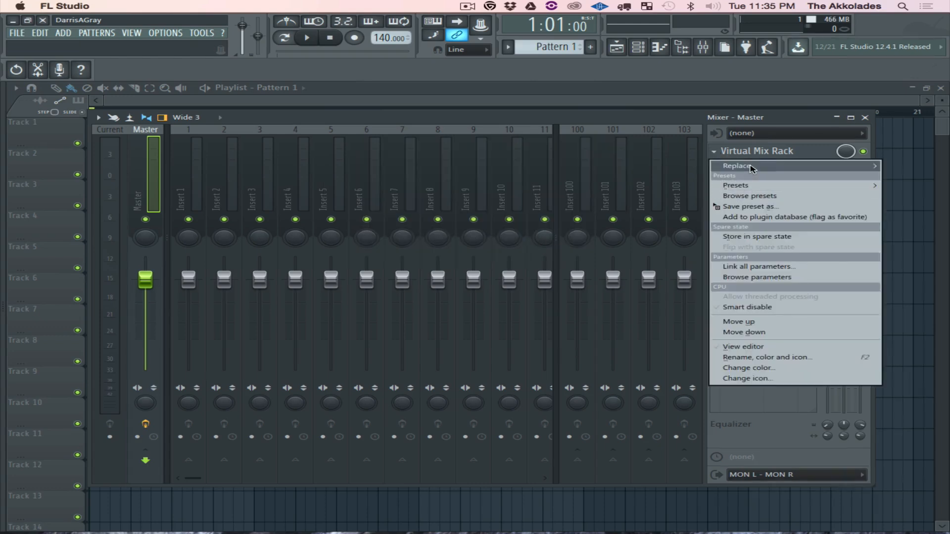
- Replace the slot plugin with Virtual Mix Rack chosen from the new My Personal heading
click(736, 165)
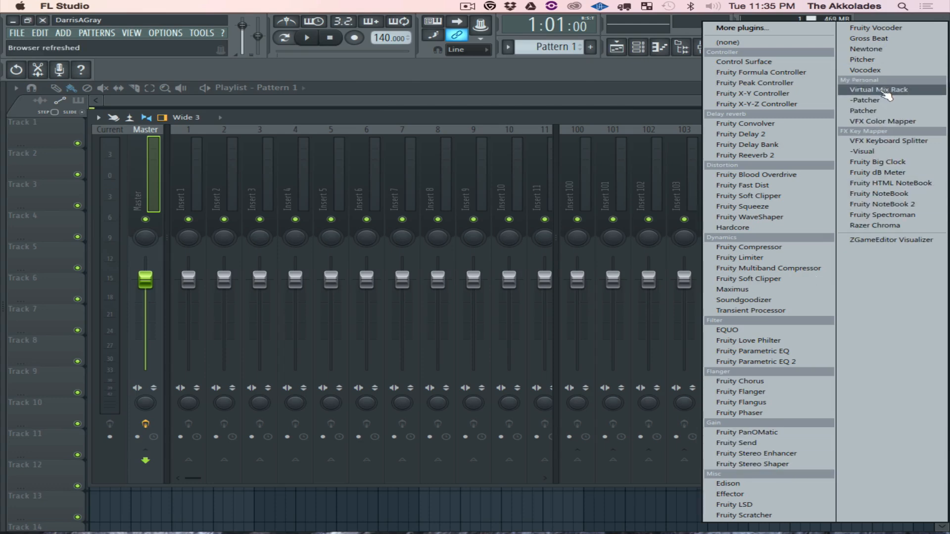
mouse_move(866, 91)
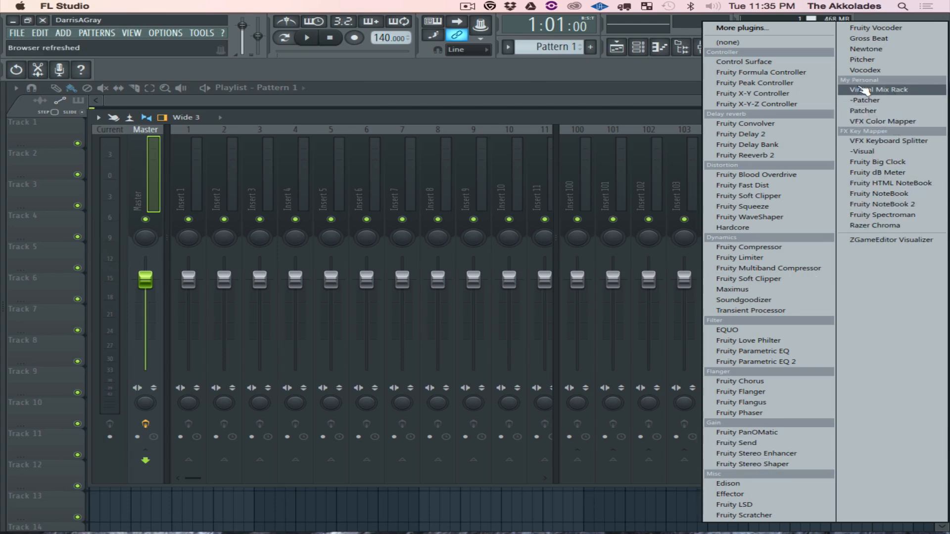
mouse_move(885, 94)
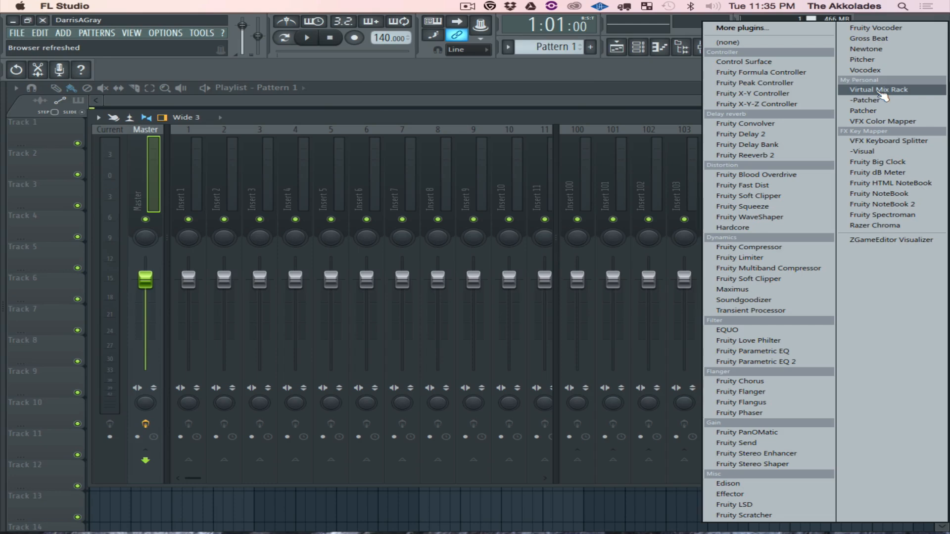
click(879, 89)
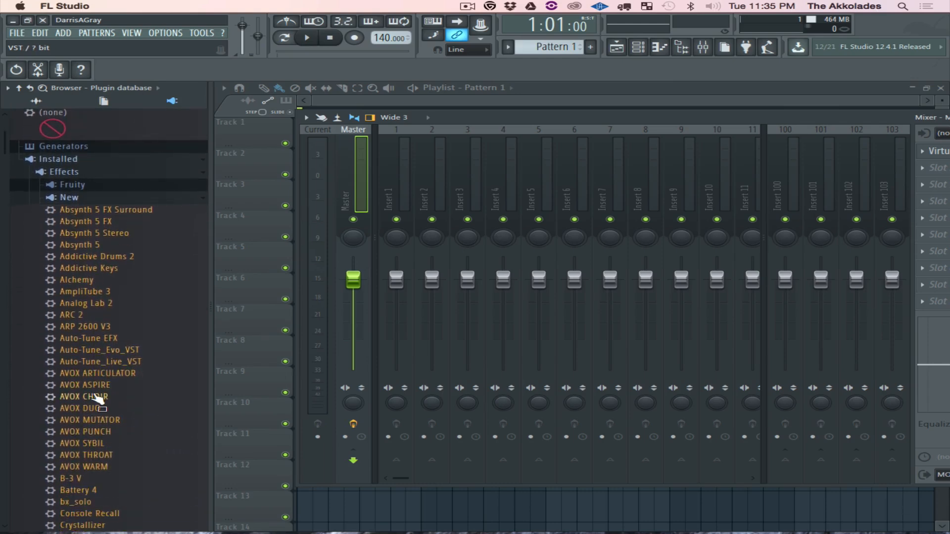
- Collapse the installed Effects list and expand Generators > New, listing Absynth 5 and Addictive Drums 2
scroll(down, 3)
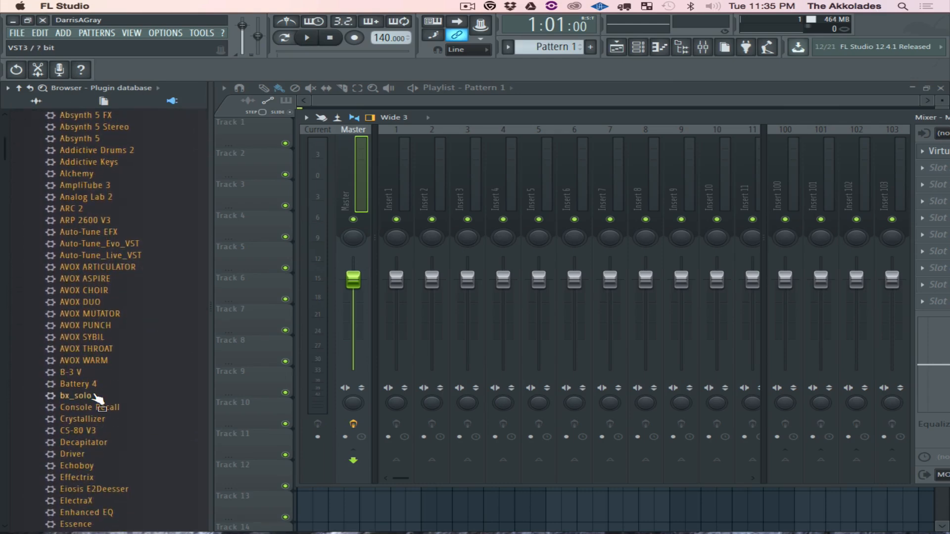
click(165, 33)
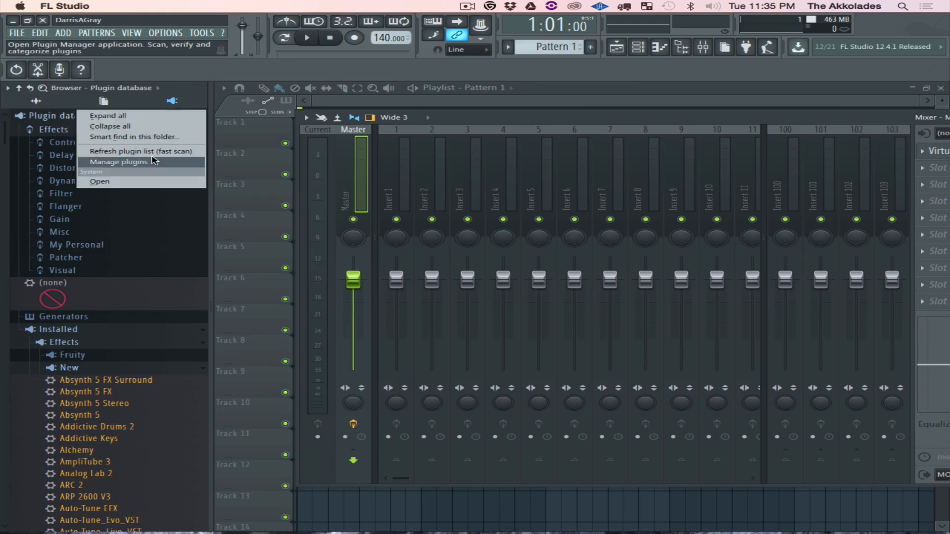
mouse_move(140, 249)
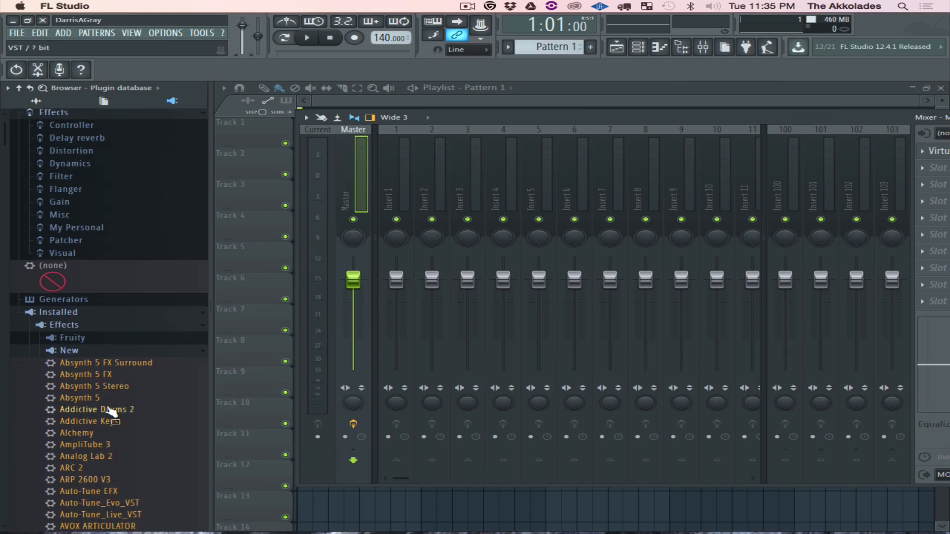
scroll(down, 3)
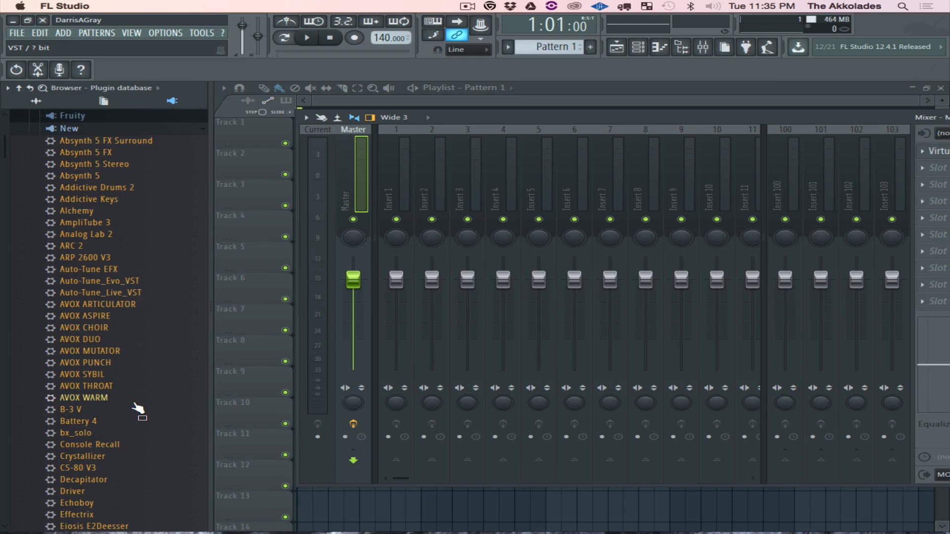
mouse_move(106, 214)
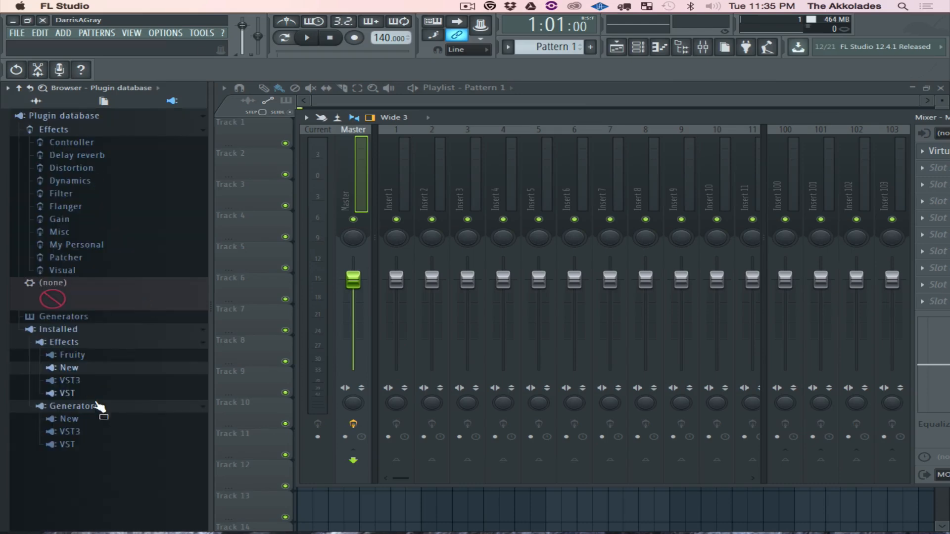
mouse_move(80, 422)
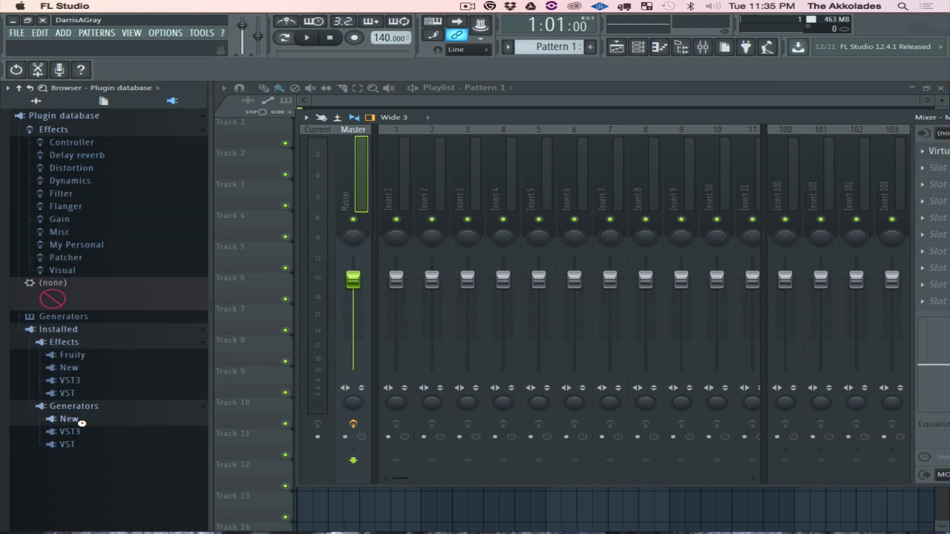
click(68, 419)
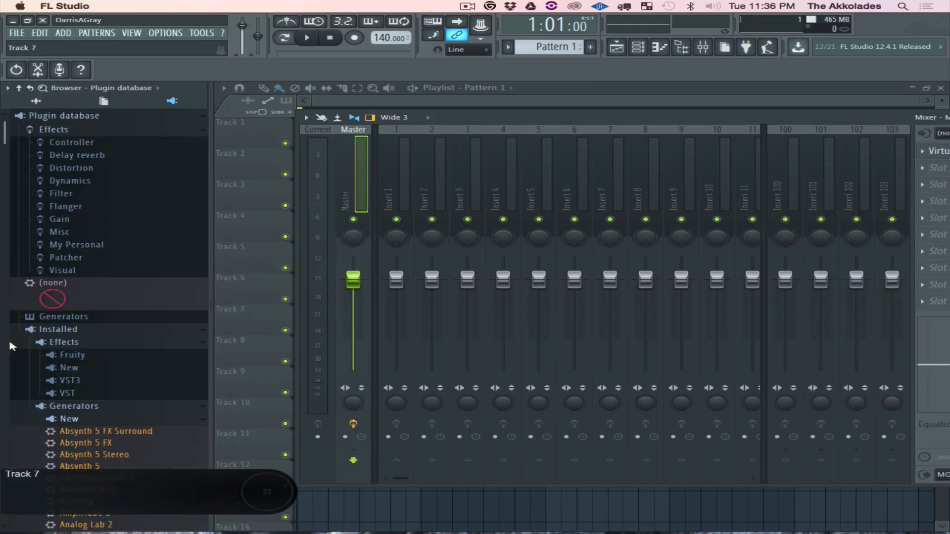
scroll(down, 3)
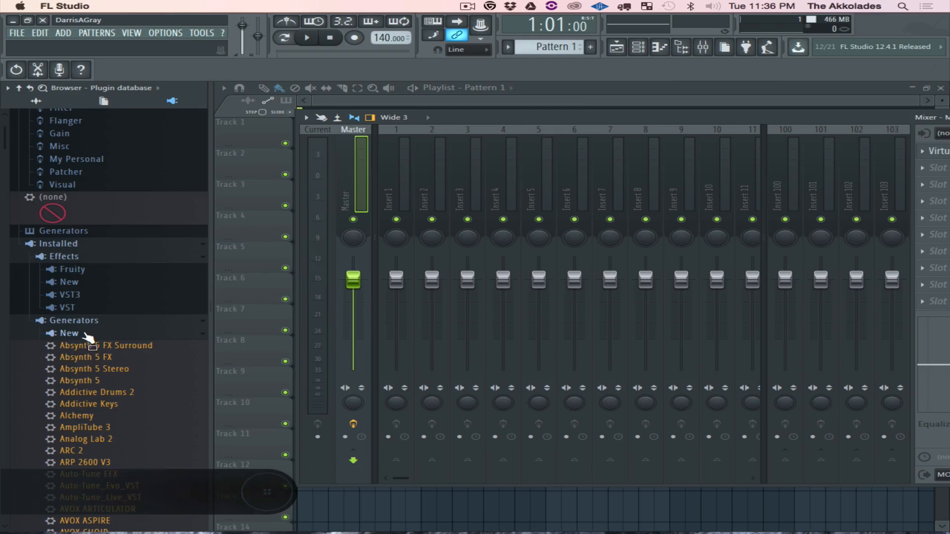